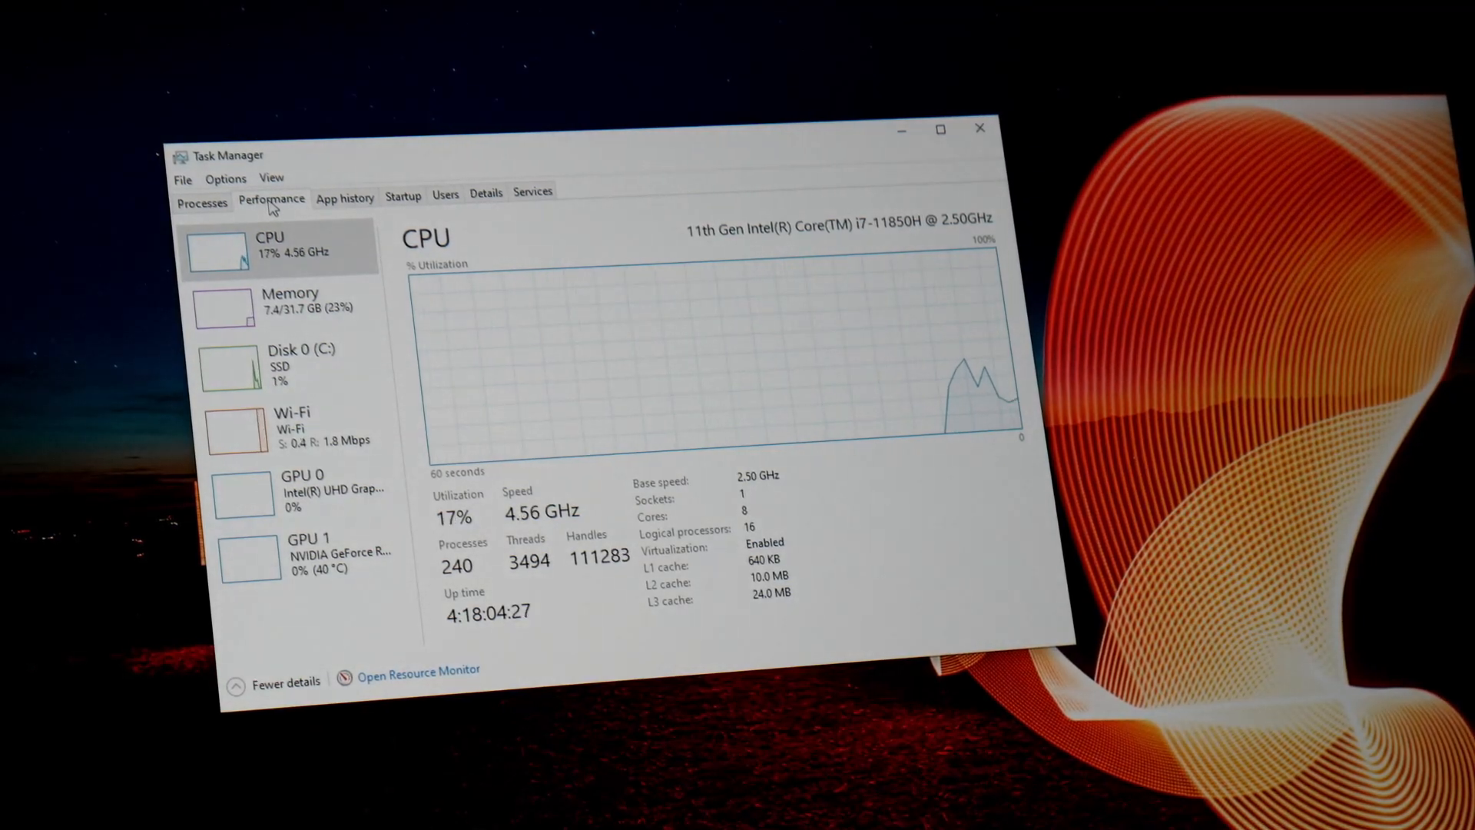
pyautogui.moveTo(299, 309)
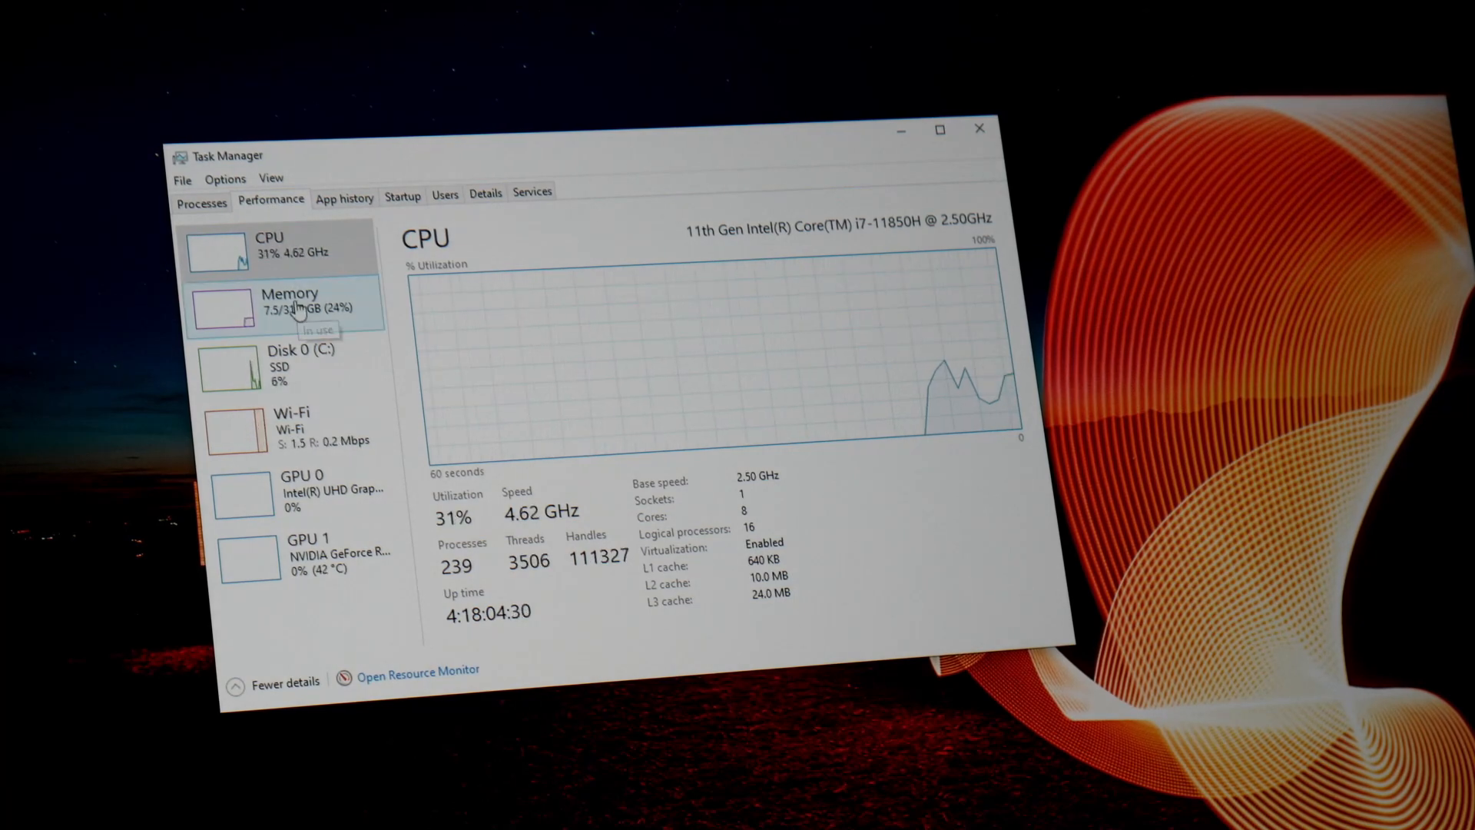
# Show the Memory page: 32 GB SODIMM at 3200 MHz, 2 of 4 slots used.
pyautogui.click(287, 301)
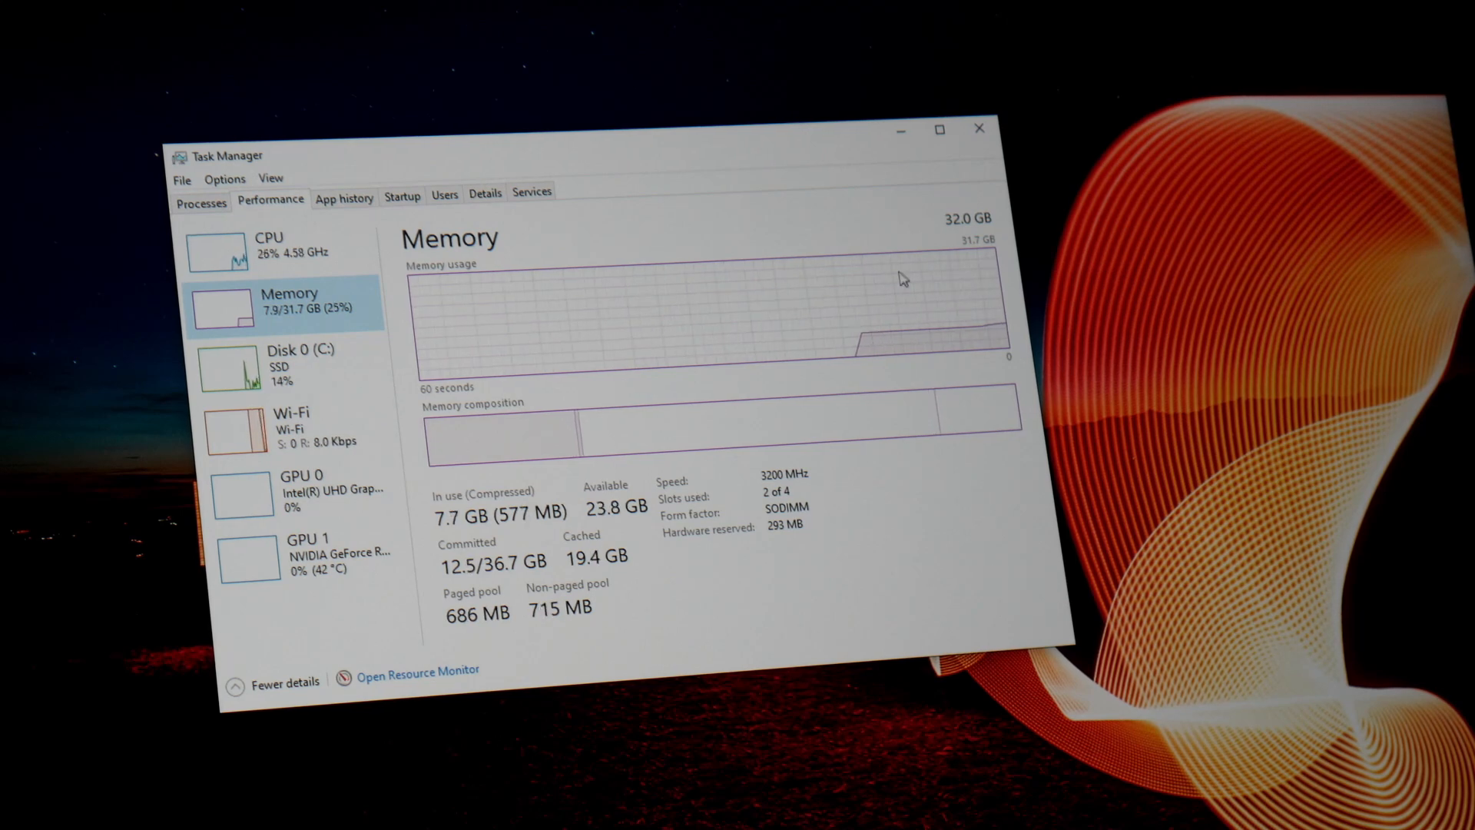
# Step through the Samsung 954 GB SSD, Intel Wi-Fi 6E and NVIDIA RTX 3070 pages.
pyautogui.click(282, 365)
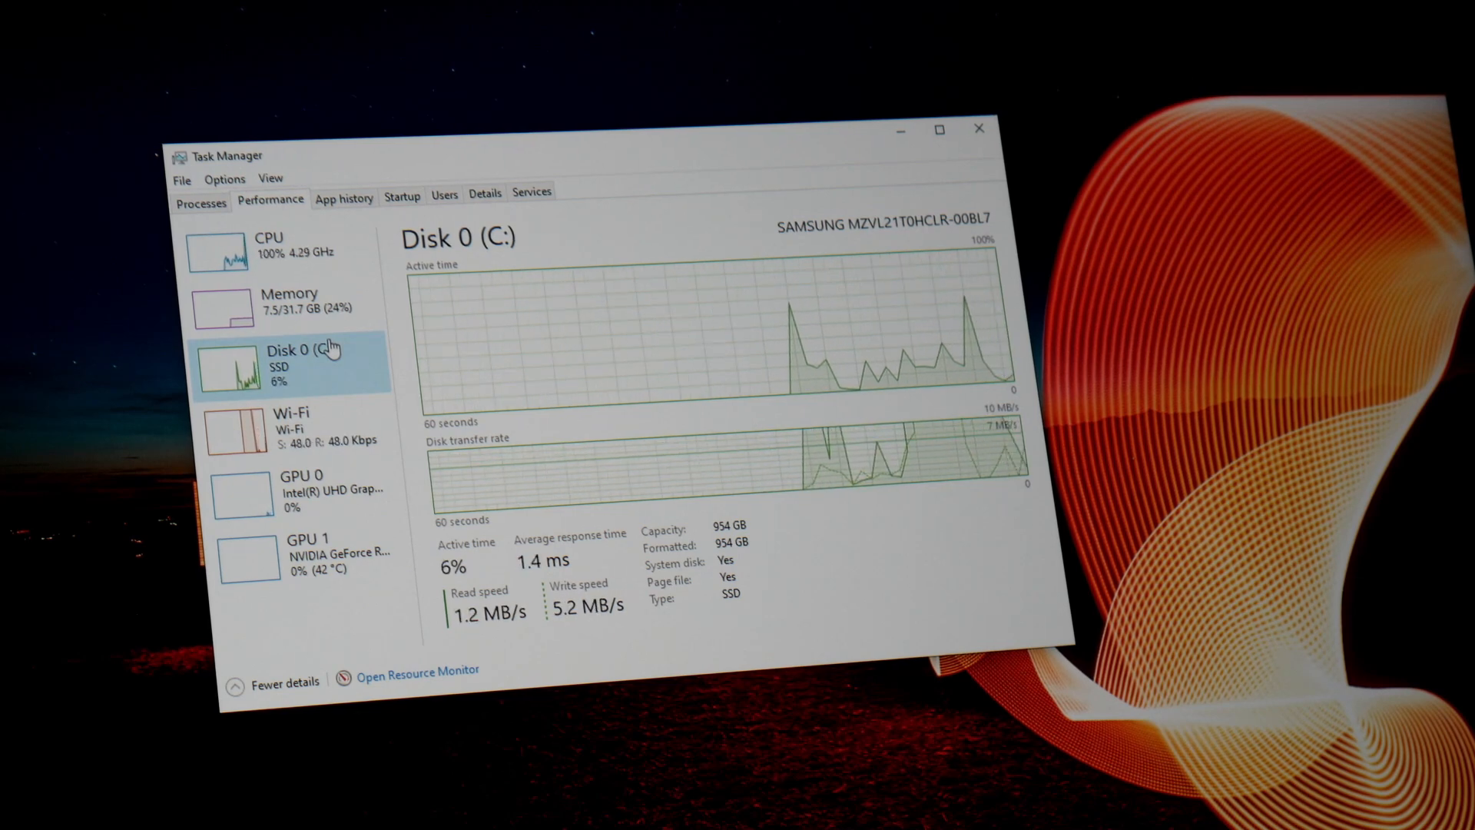
pyautogui.click(282, 428)
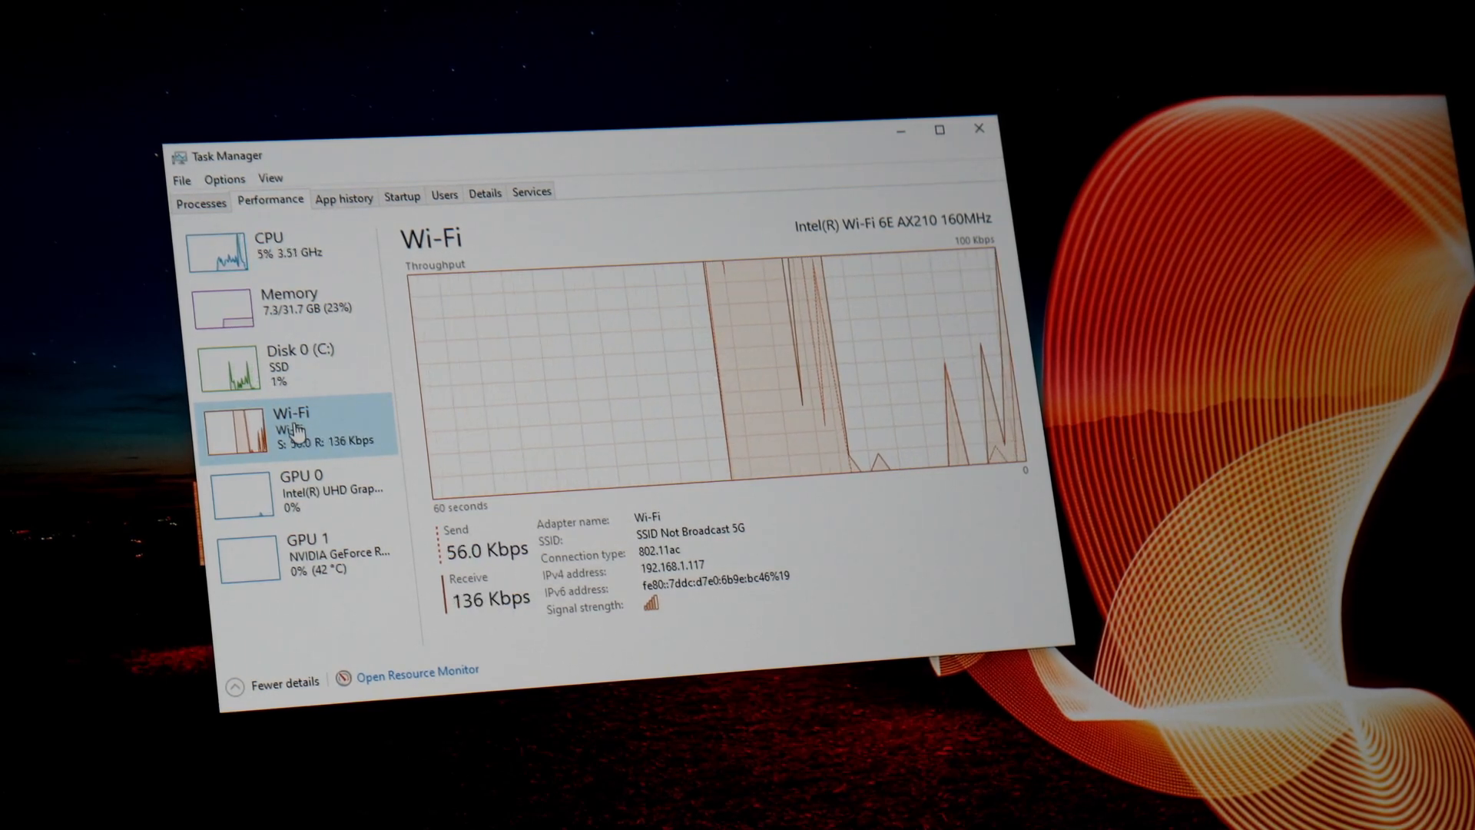
pyautogui.click(302, 550)
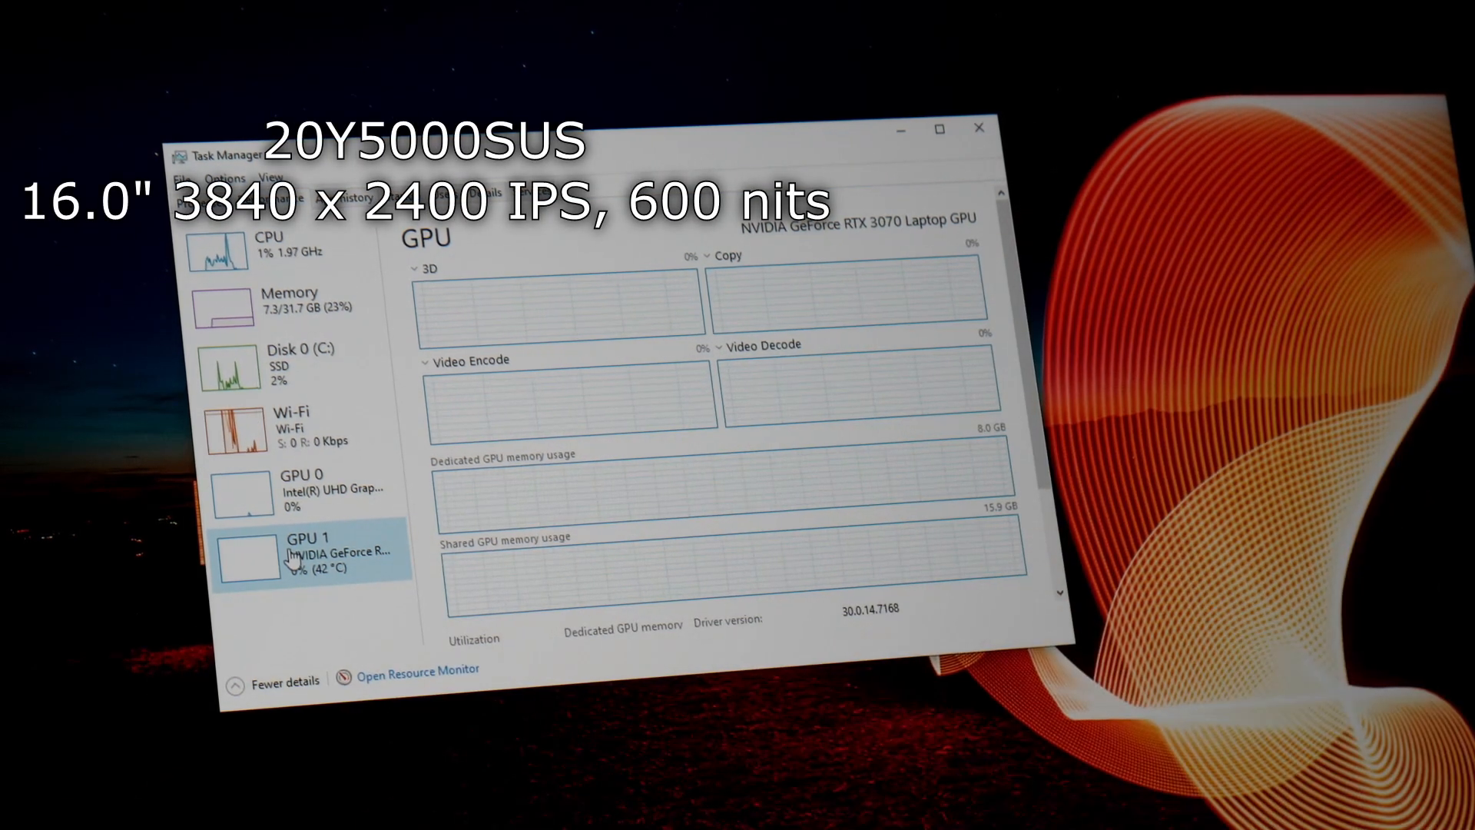
pyautogui.moveTo(306, 386)
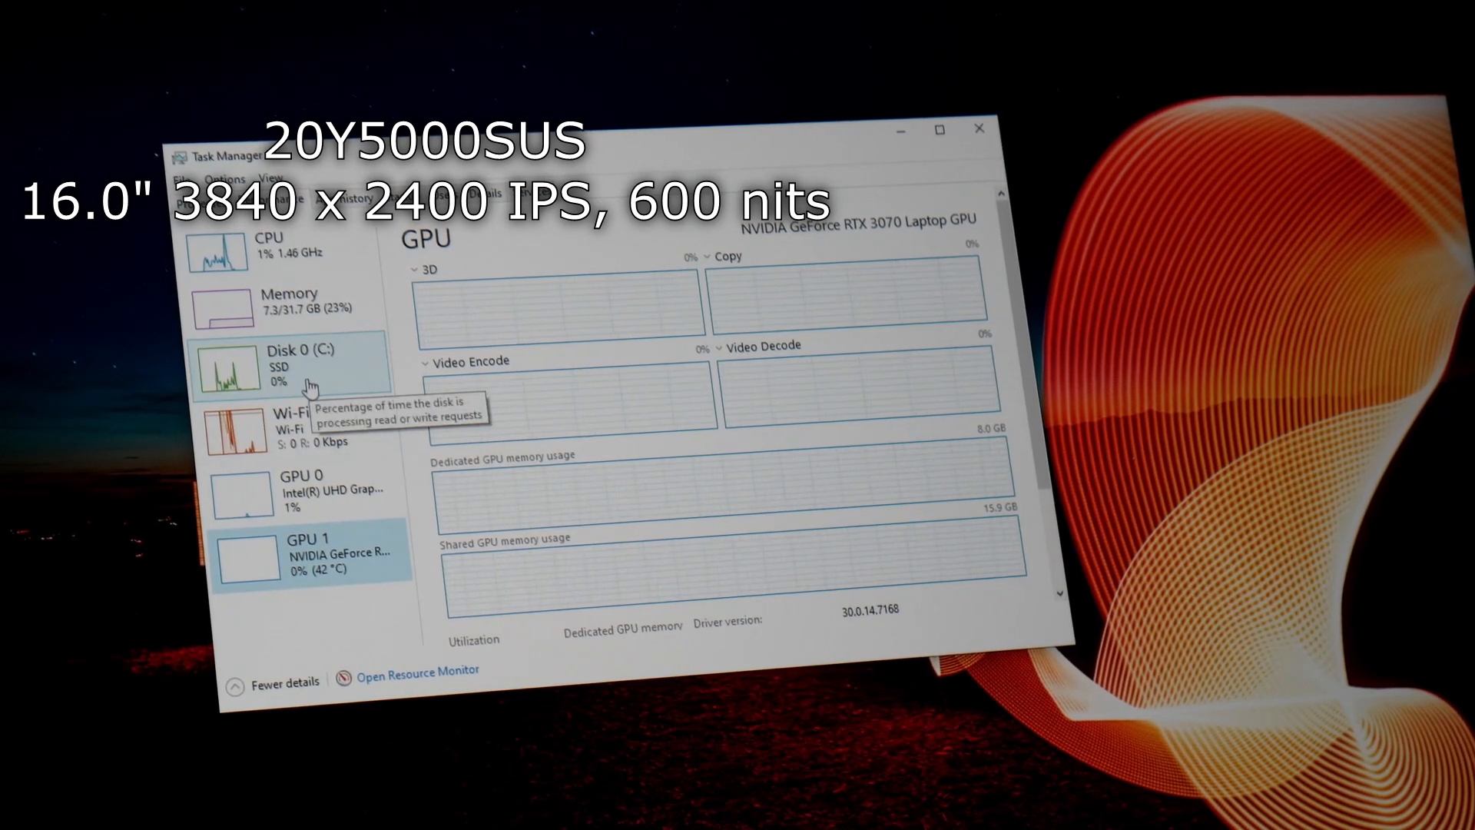
pyautogui.moveTo(301, 424)
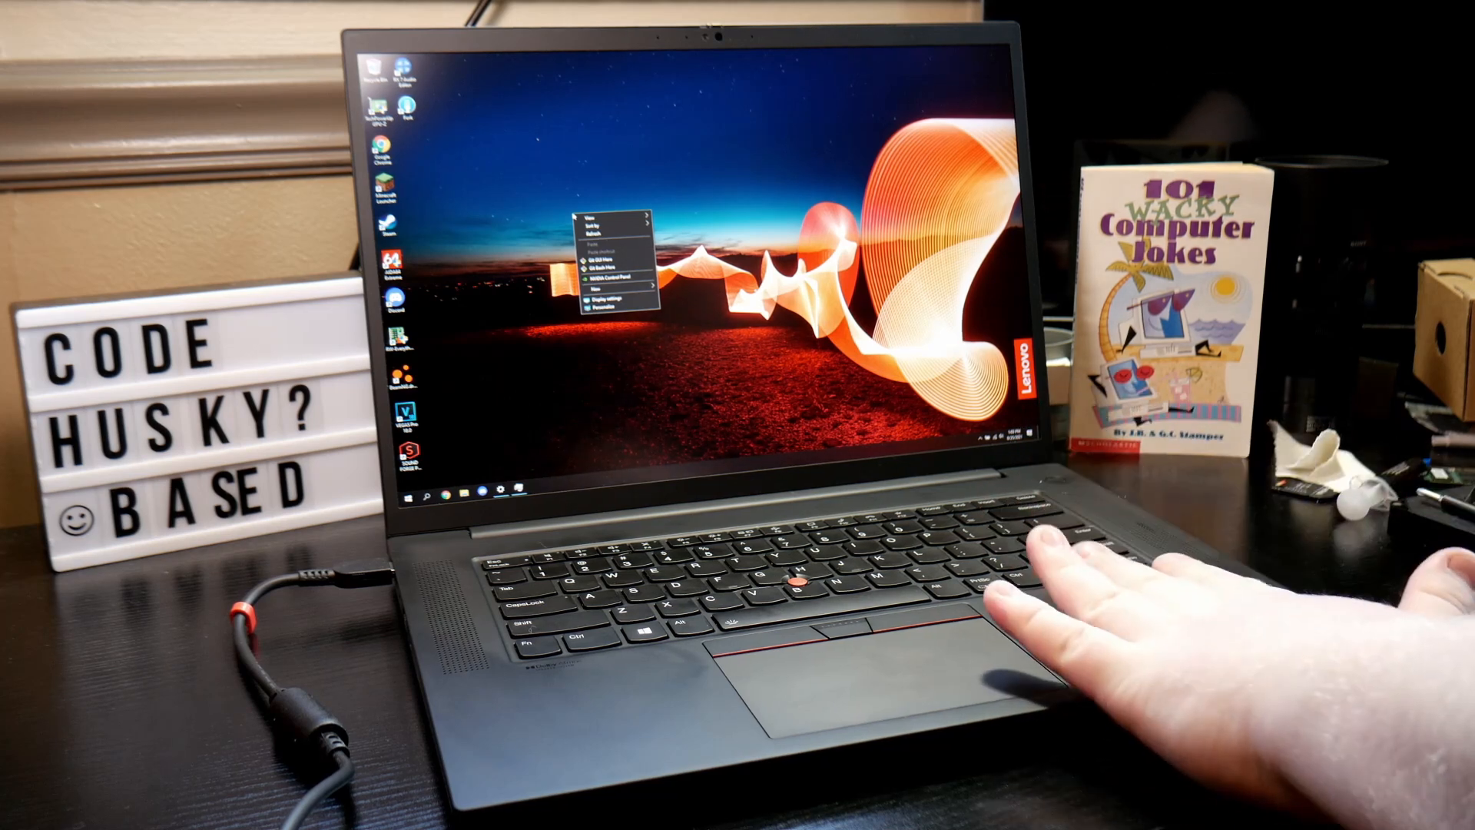
pyautogui.moveTo(988, 611)
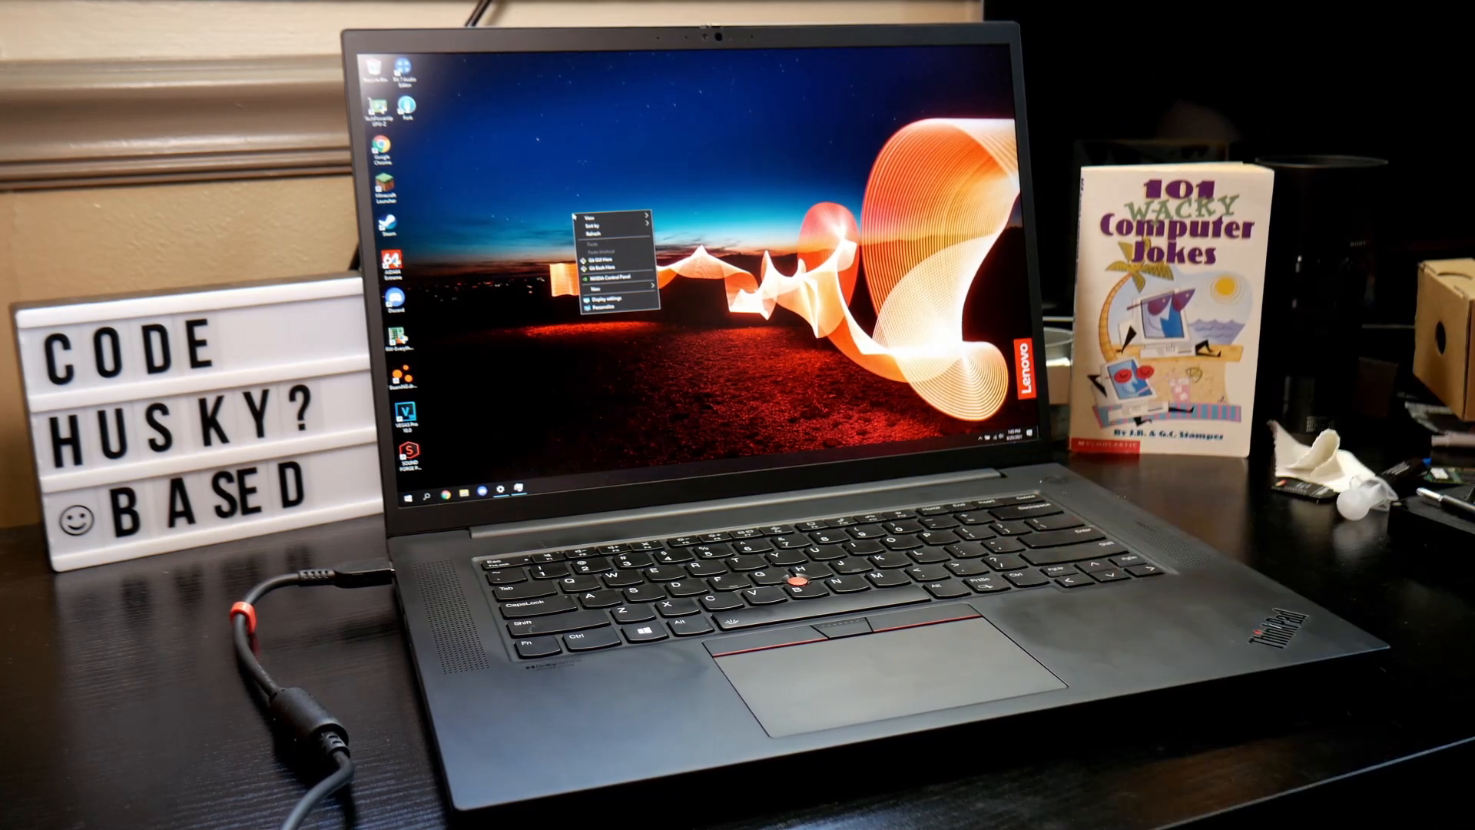